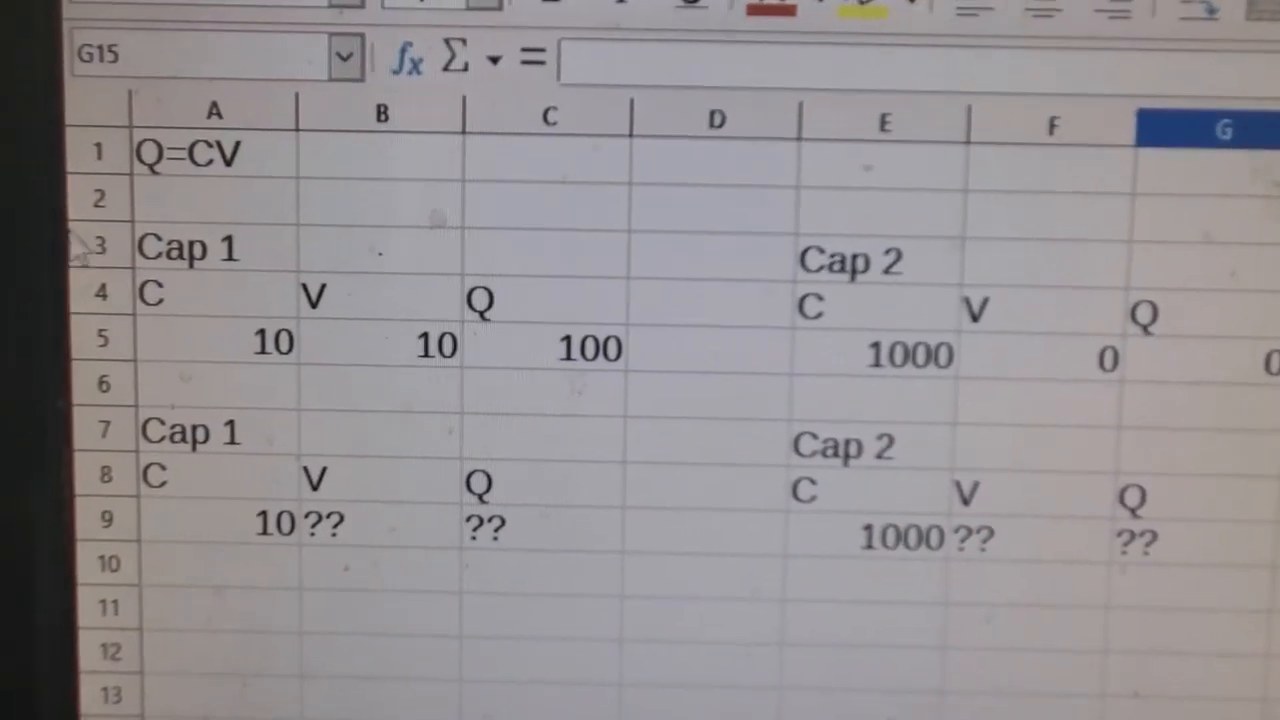
# - Enter Cap 1's ending voltage in B9 as =(1/101)*B5, giving 0.09901
pyautogui.click(330, 524)
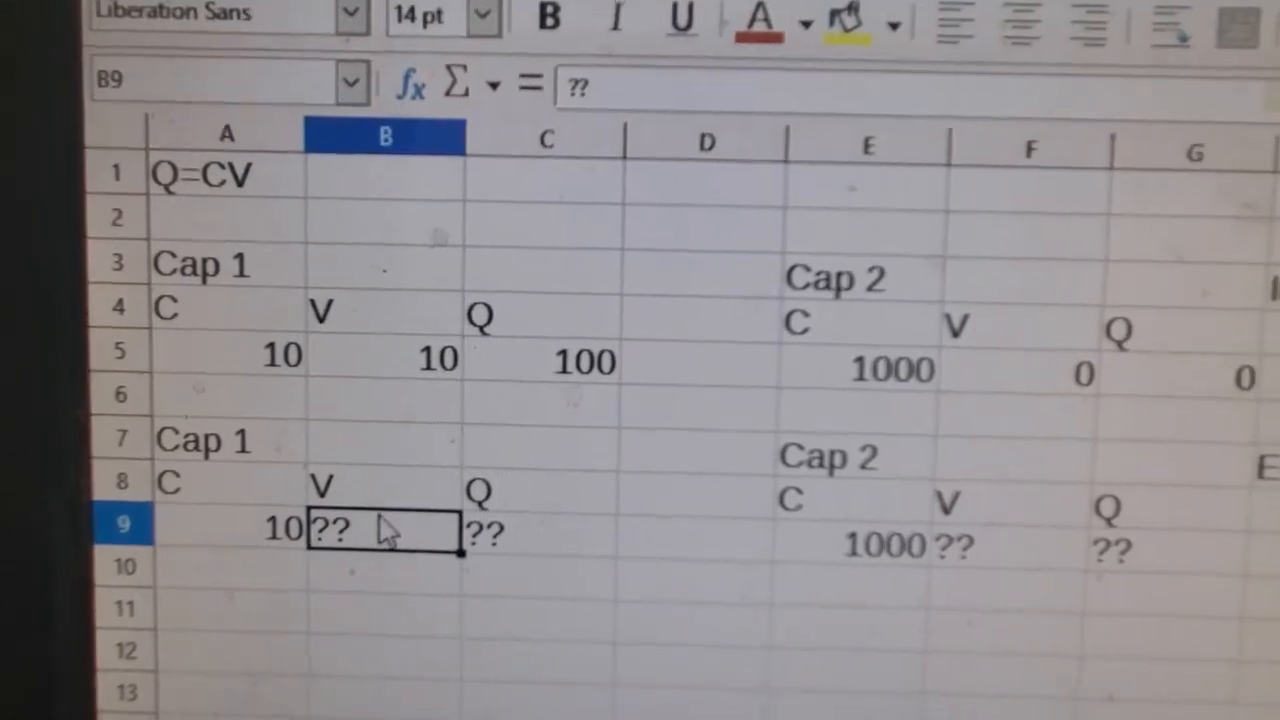
pyautogui.write('=')
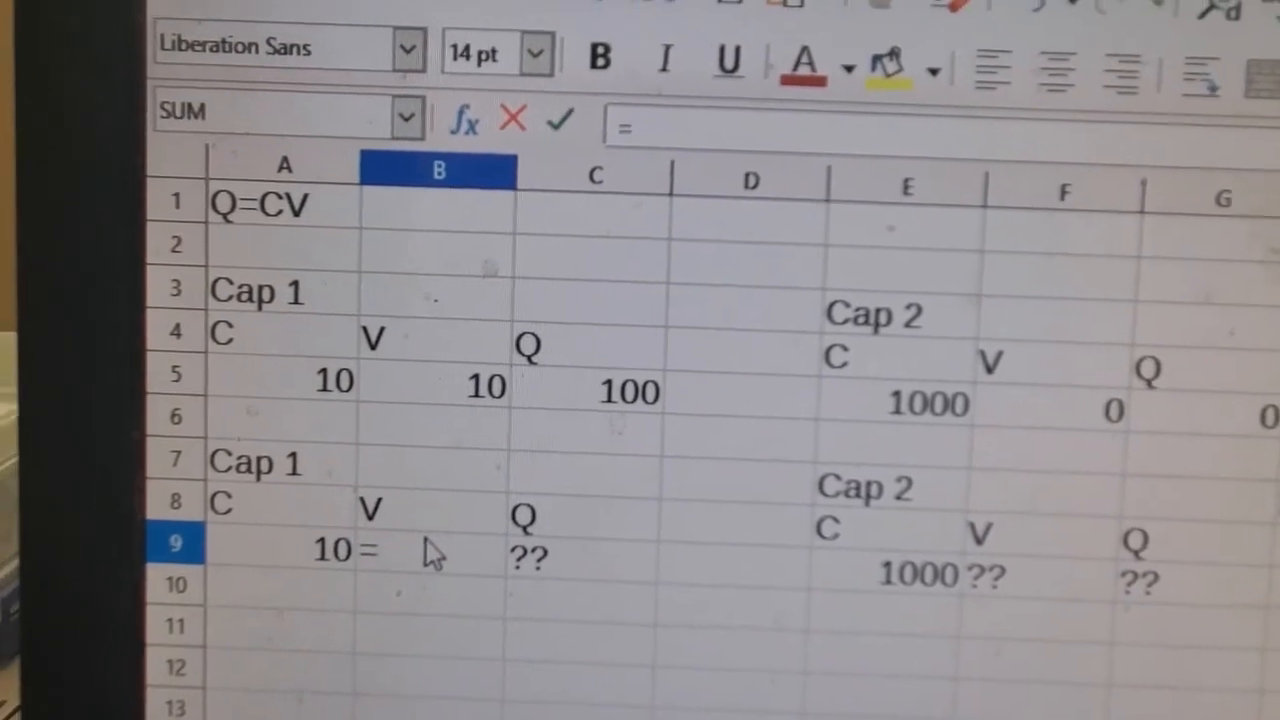
pyautogui.write('(')
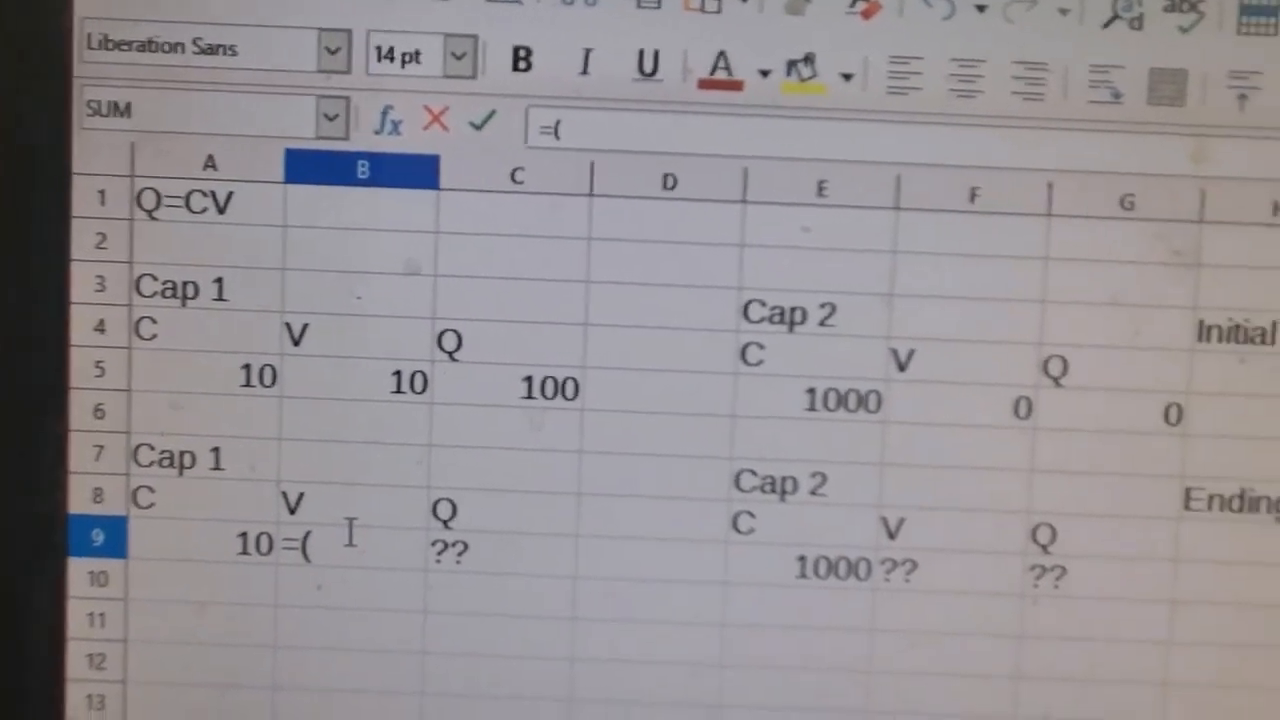
pyautogui.write('1/10')
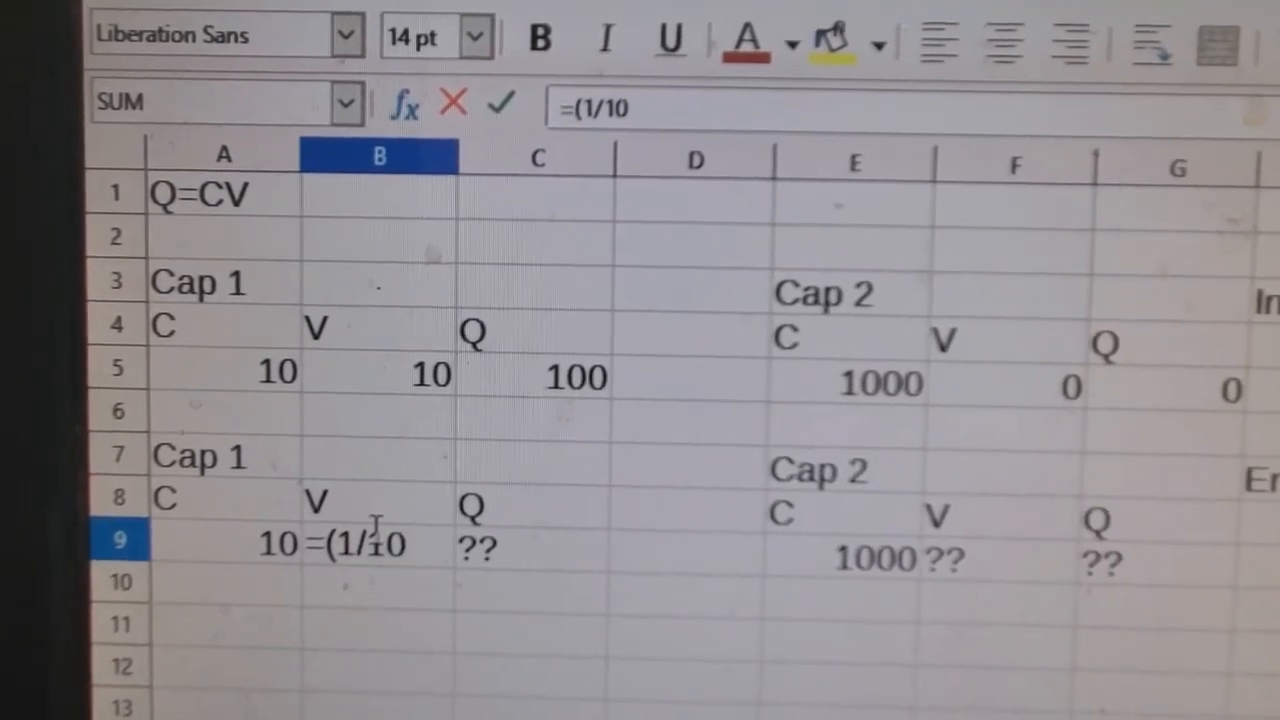
pyautogui.write('1')
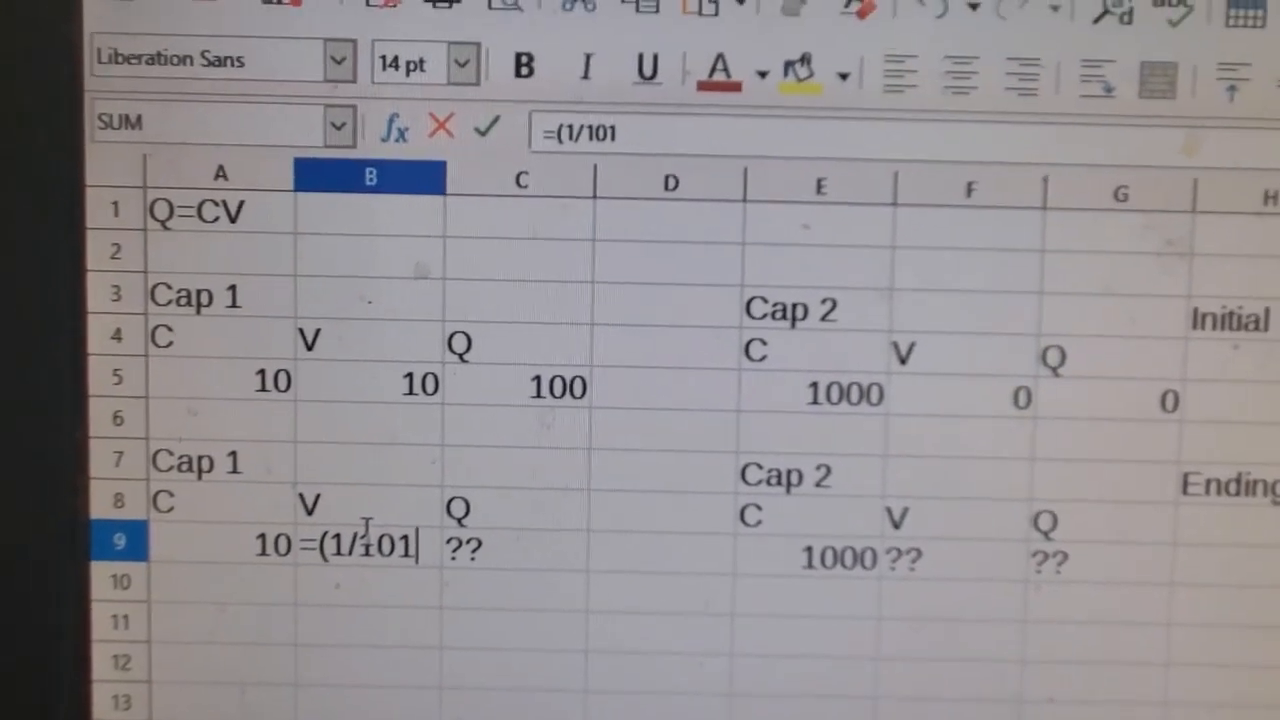
pyautogui.write(')')
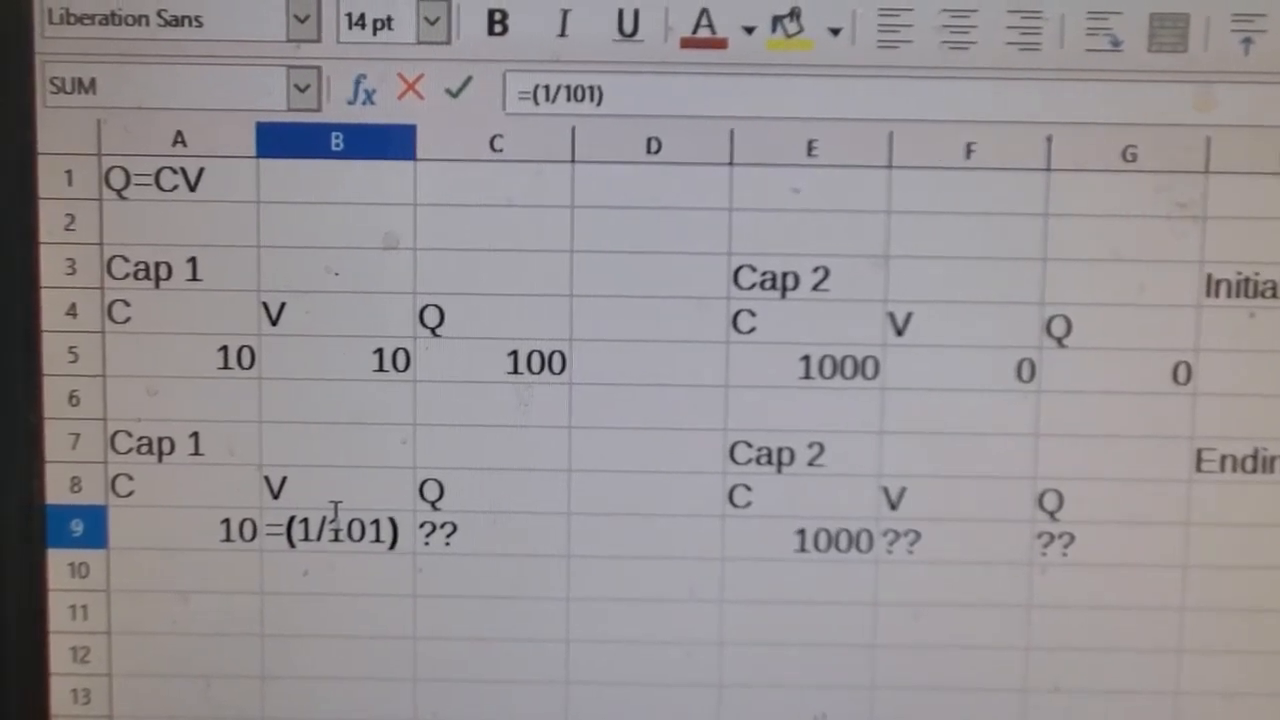
pyautogui.write('*')
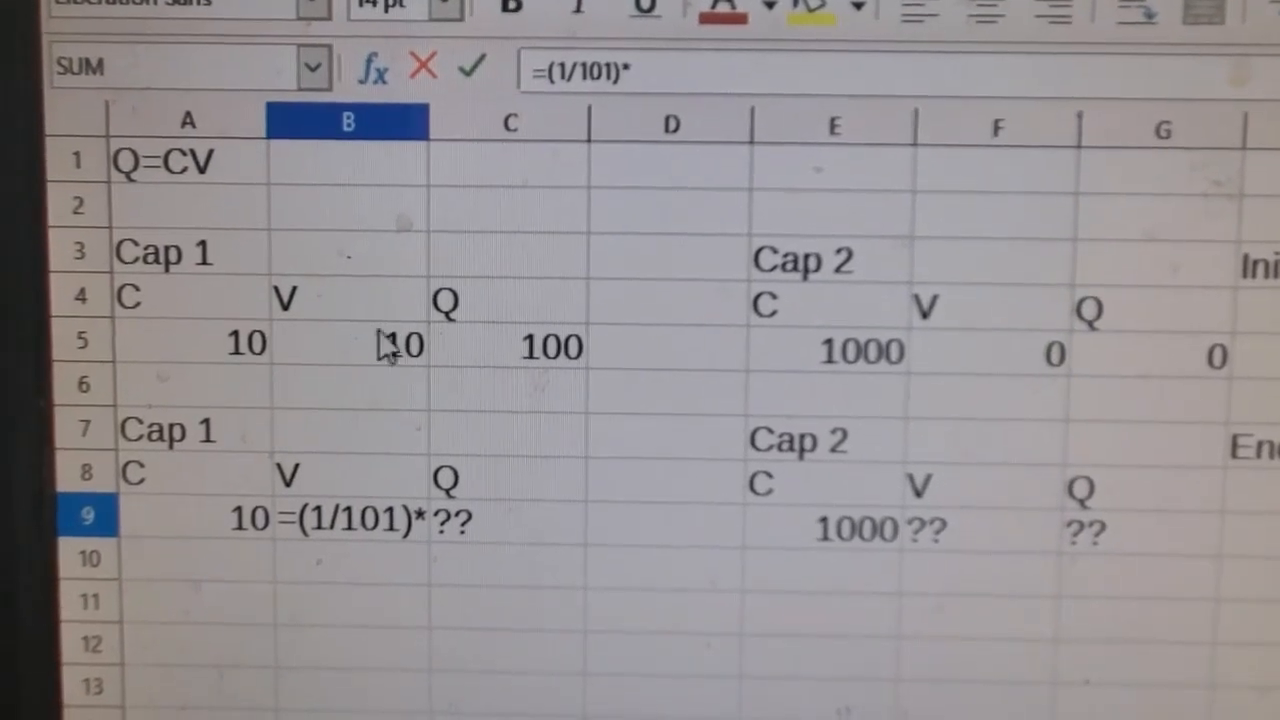
pyautogui.click(338, 338)
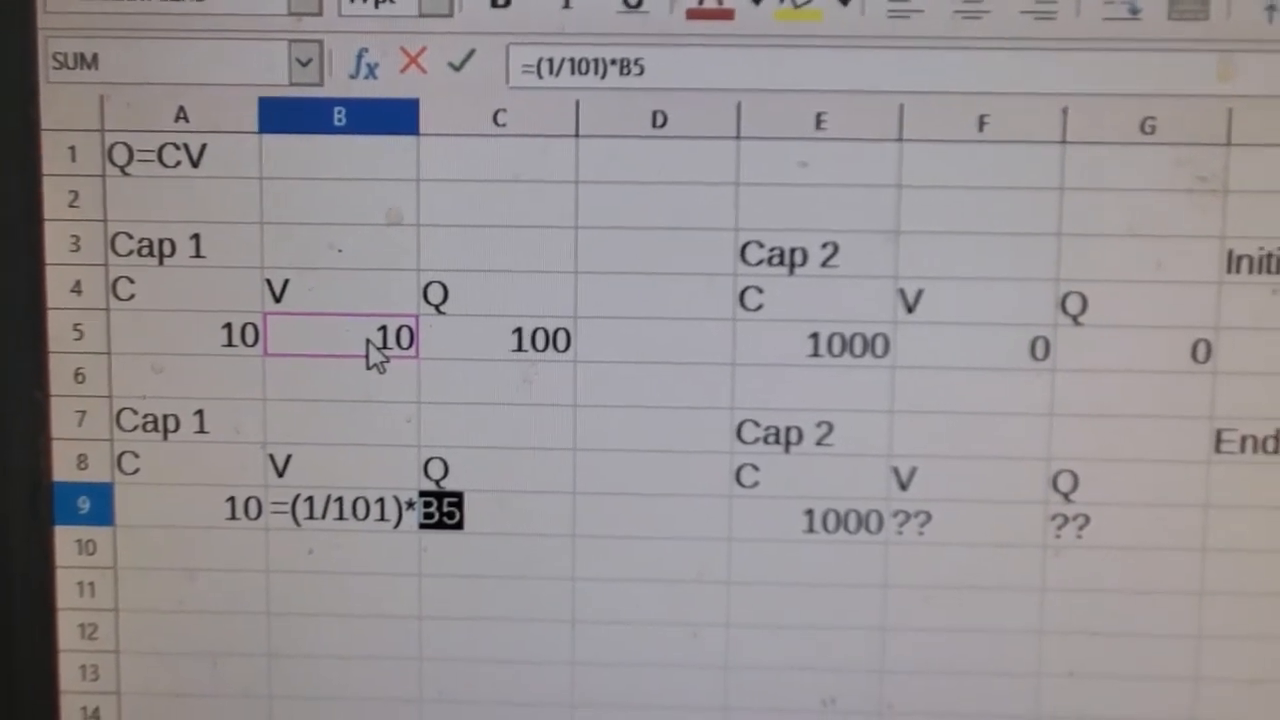
pyautogui.press('Return')
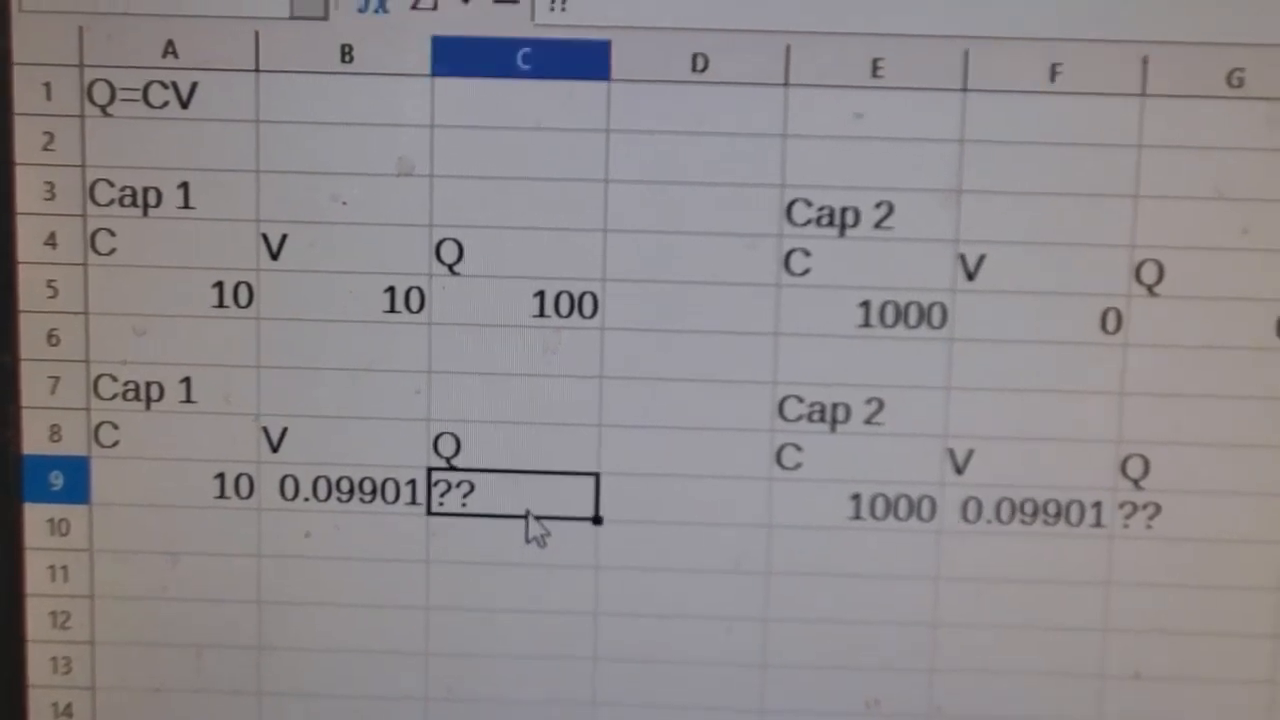
# - Enter Cap 1's ending charge in C9 as =B9*A9, giving 0.9901
pyautogui.write('=B9*')
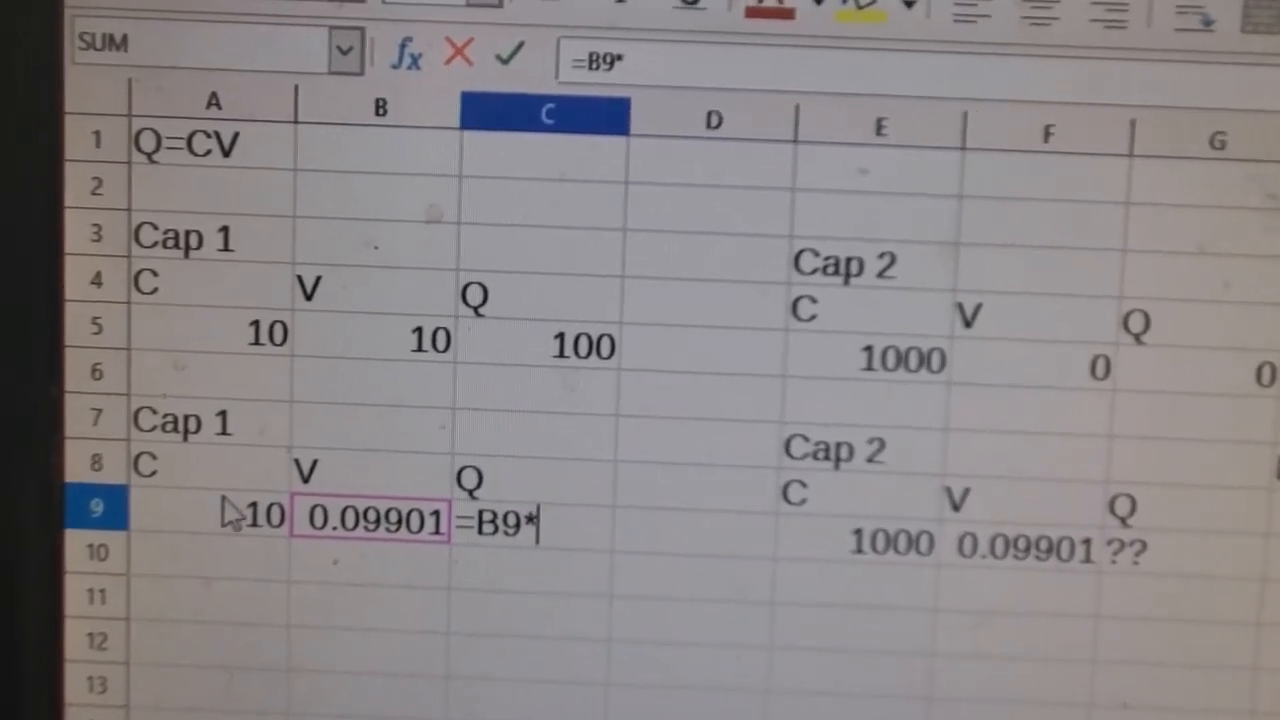
pyautogui.press('Return')
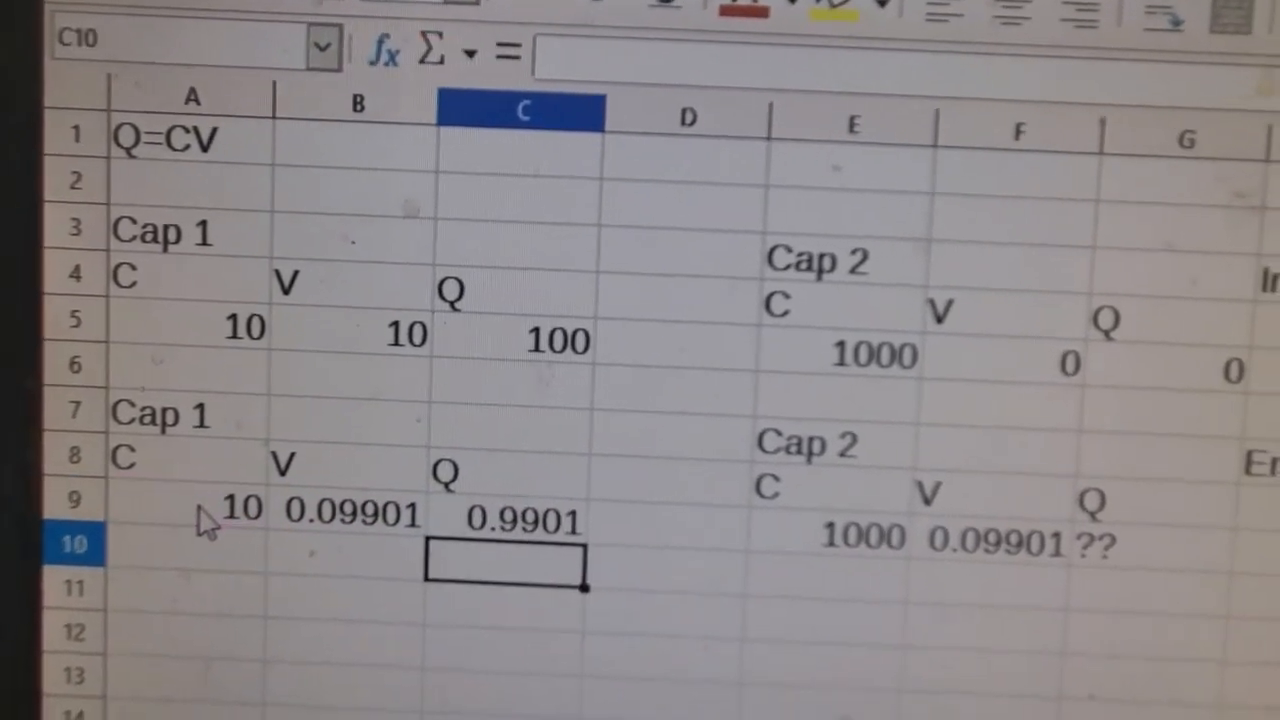
pyautogui.click(510, 516)
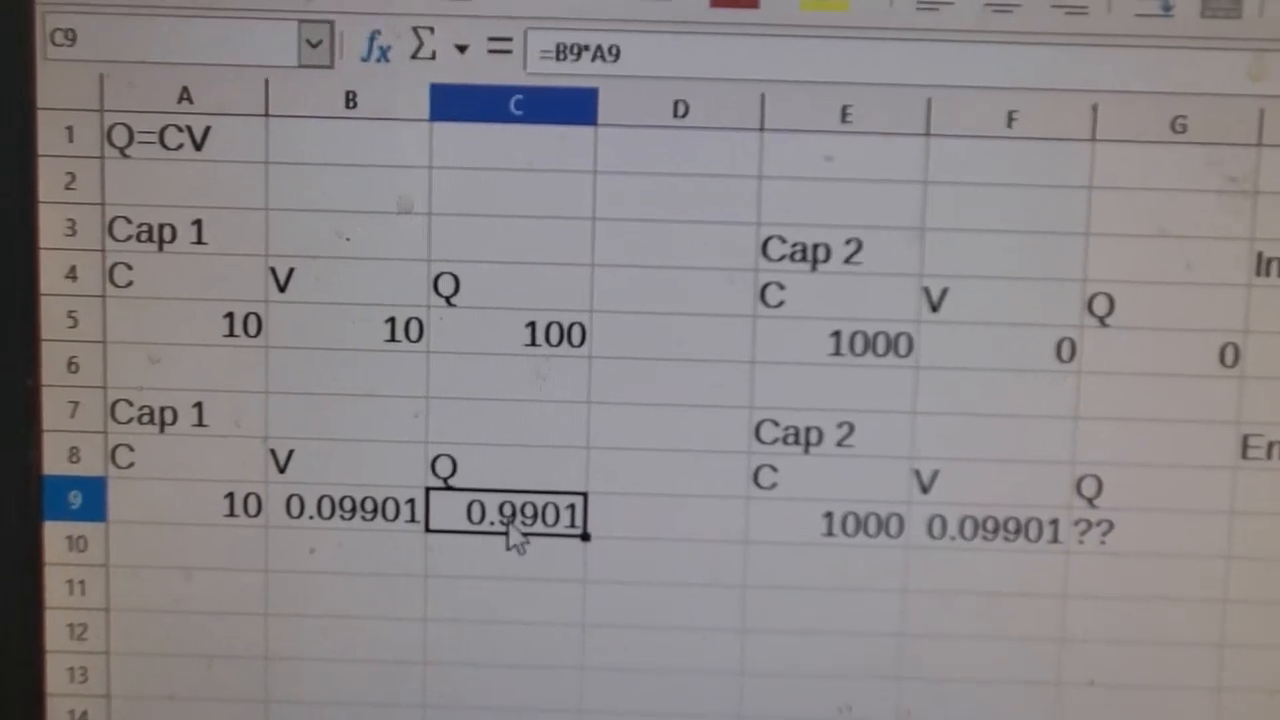
# - Copy Cap 1's charge formula to Cap 2 for 99.01, confirming total charge stays 100
pyautogui.rightClick(516, 516)
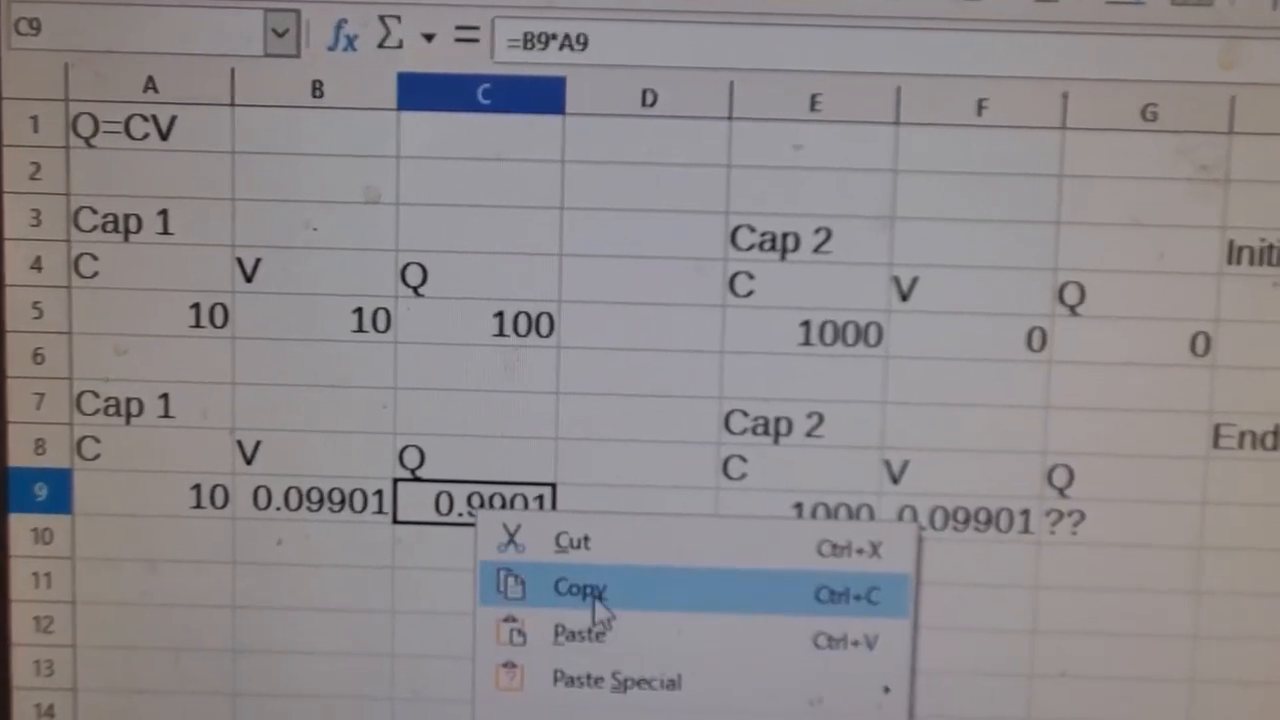
pyautogui.click(578, 588)
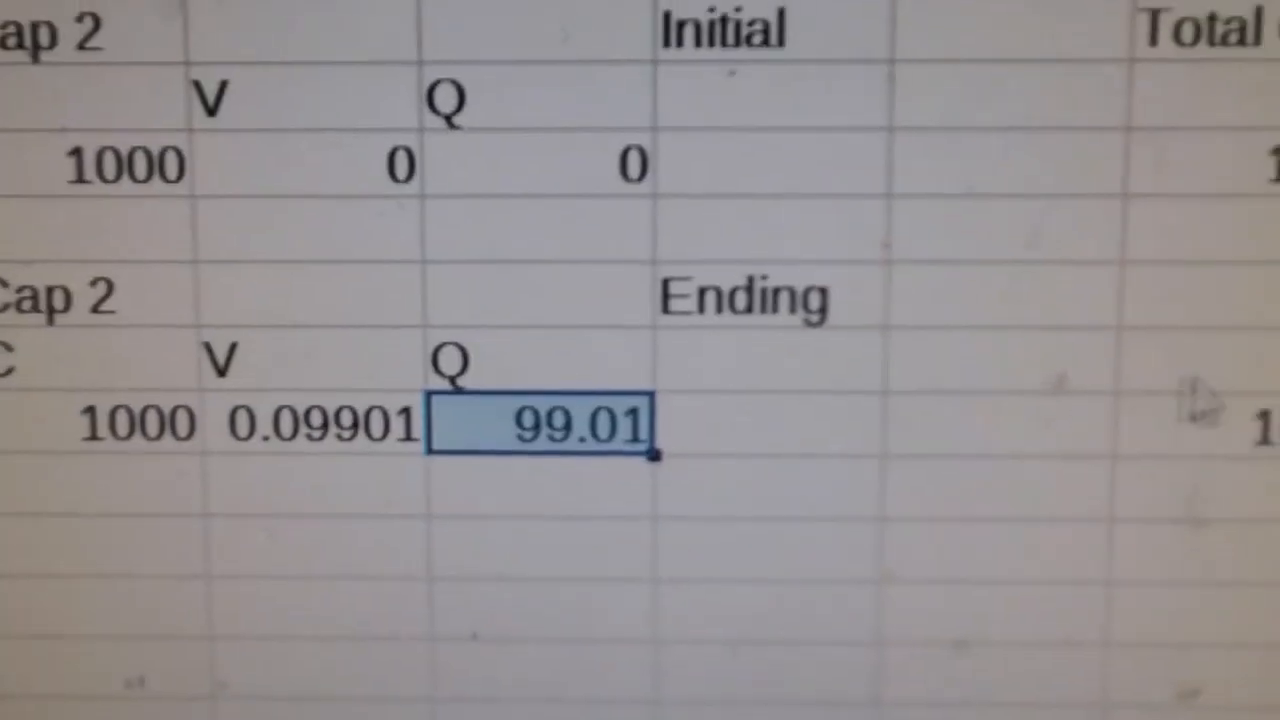
pyautogui.hscroll(3)
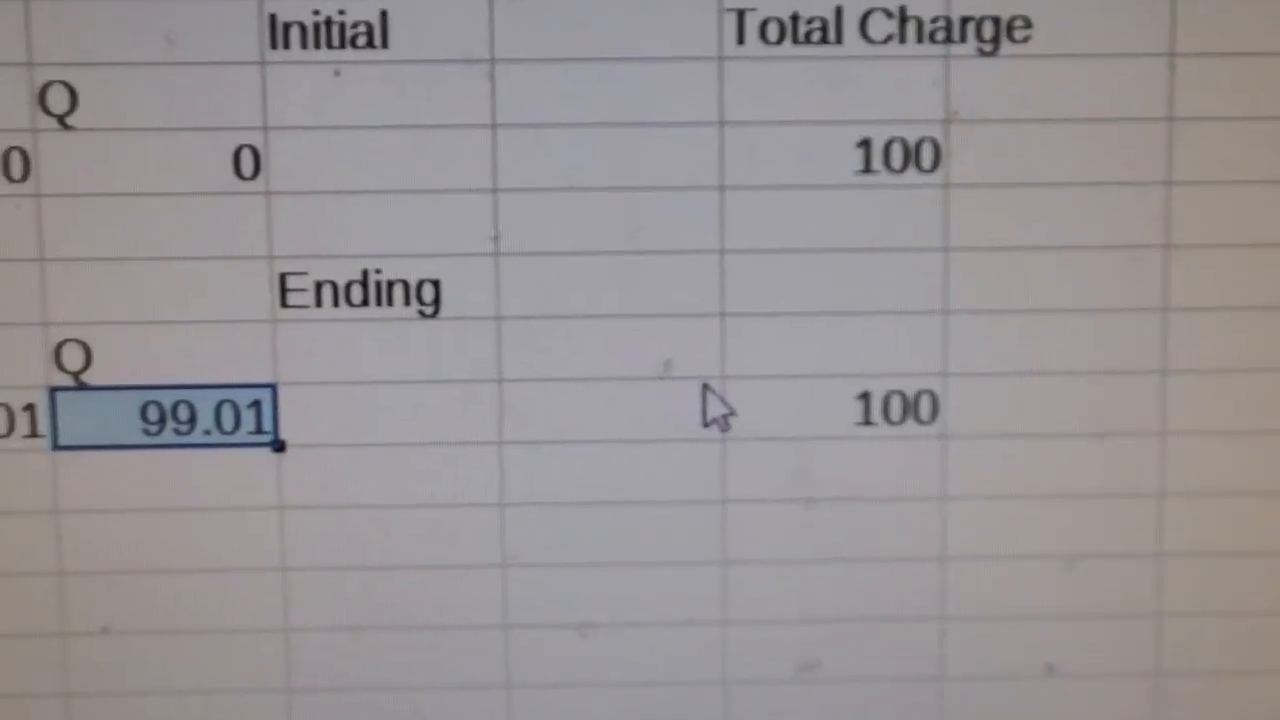